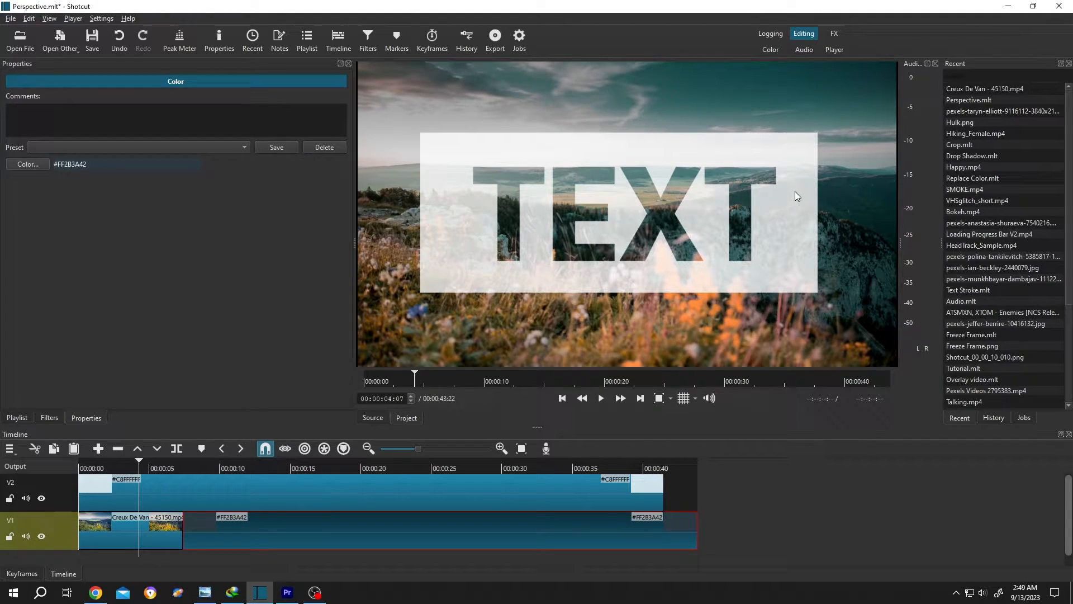
mouse_move(826, 224)
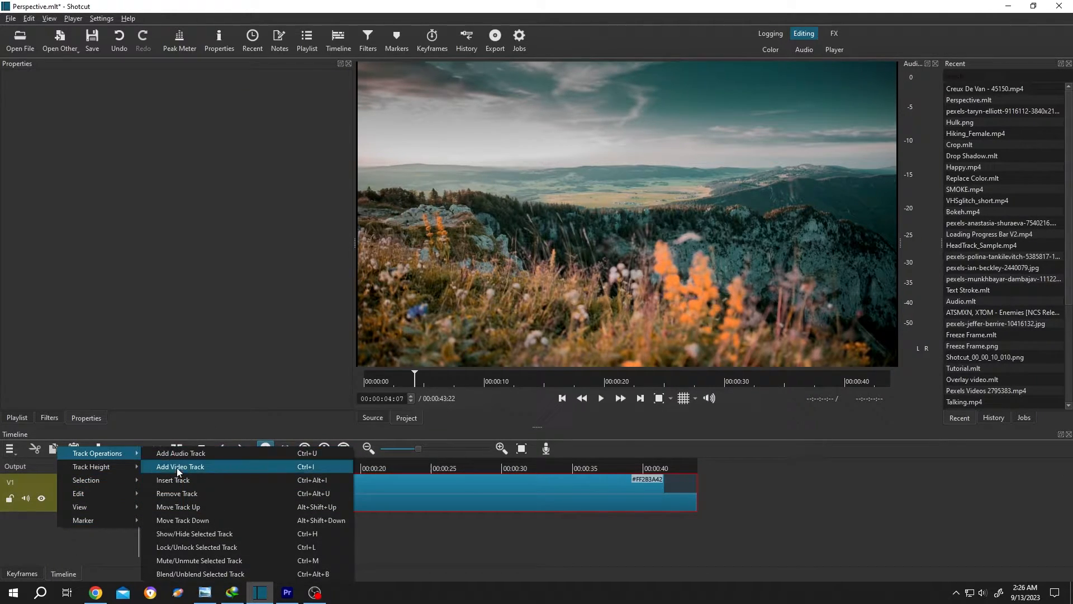
- Add a video track and place a solid white colour clip above the landscape footage
click(180, 467)
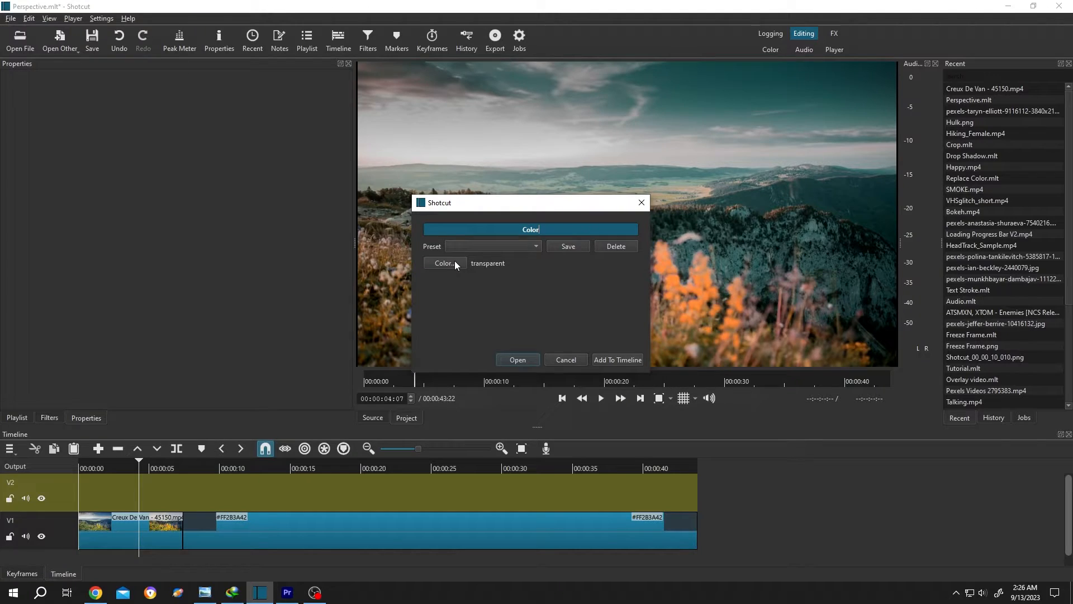
click(444, 263)
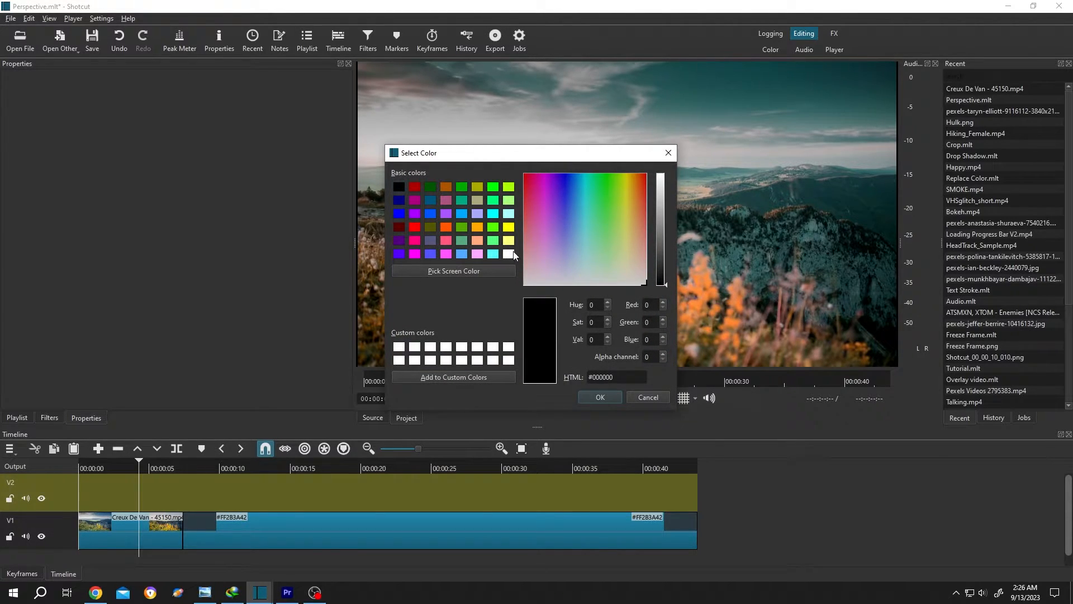
click(508, 254)
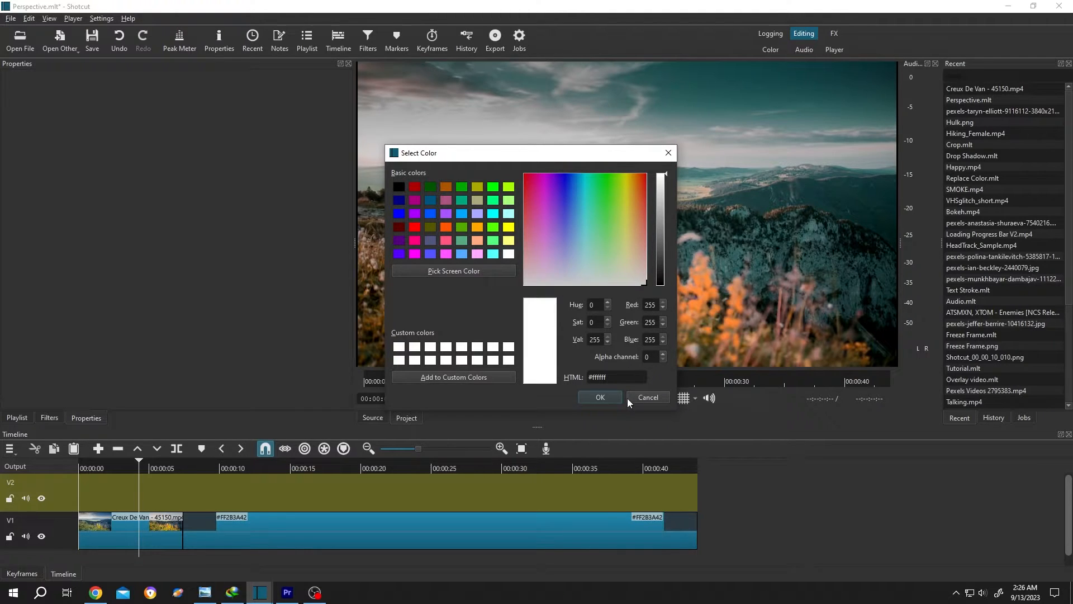
click(600, 397)
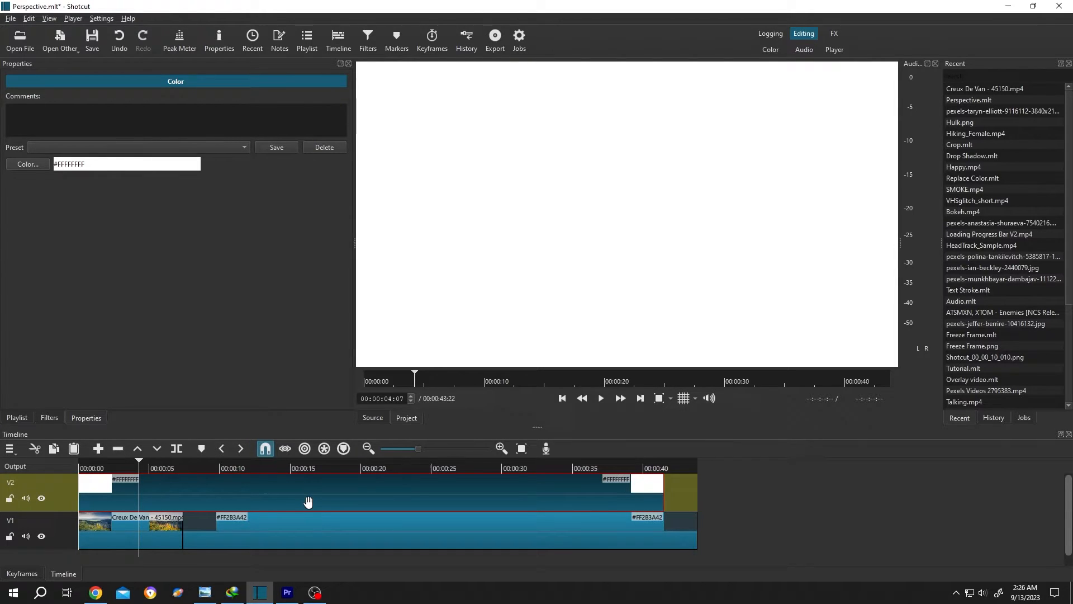
- Apply the Text: Simple filter to the white colour clip
click(48, 417)
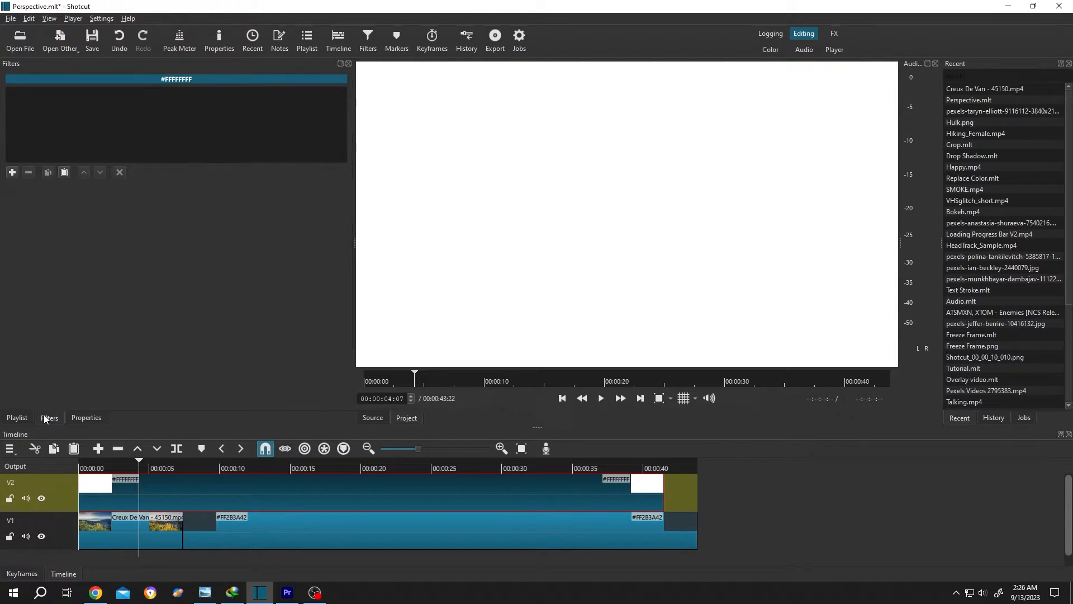
mouse_move(368, 36)
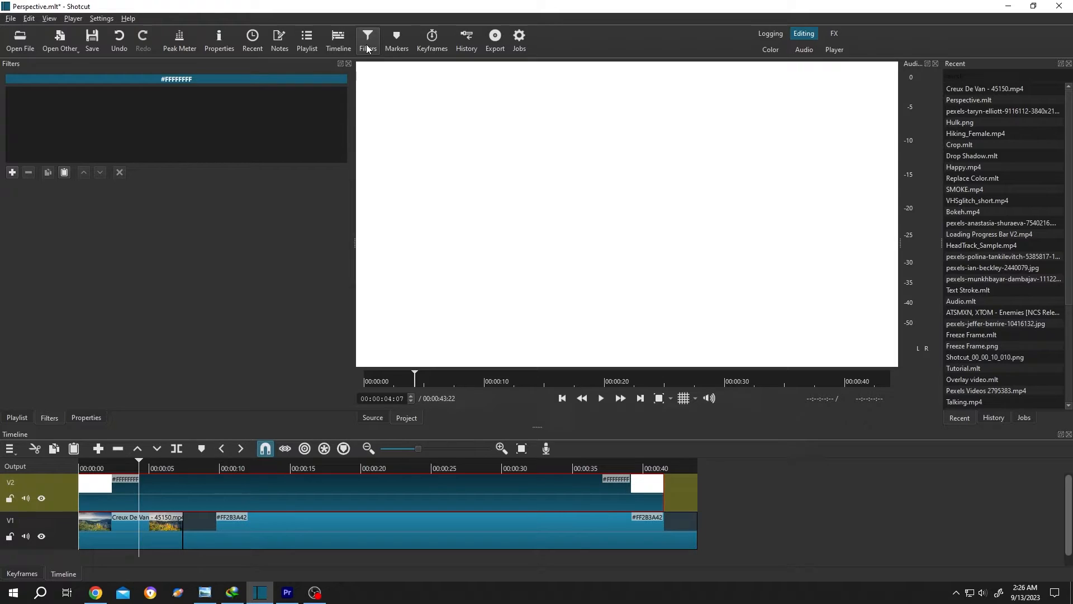
click(12, 172)
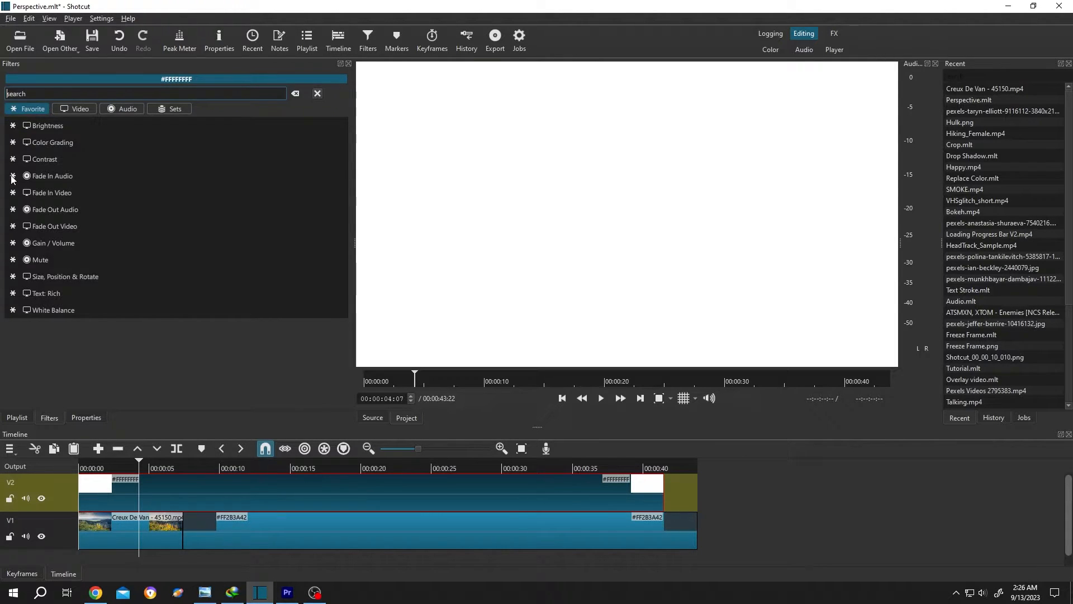
click(53, 142)
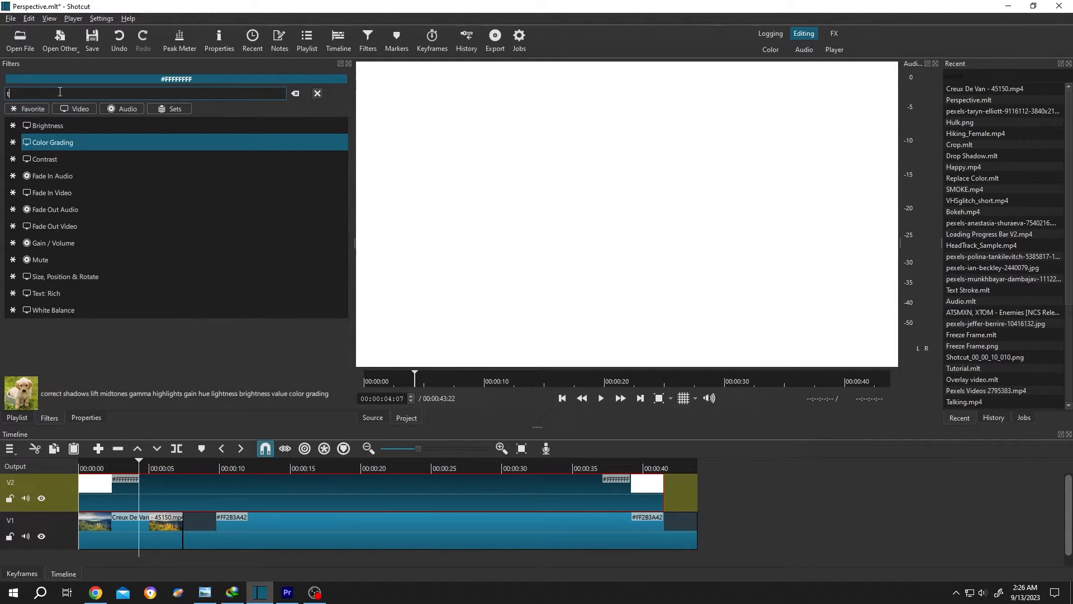
text(text)
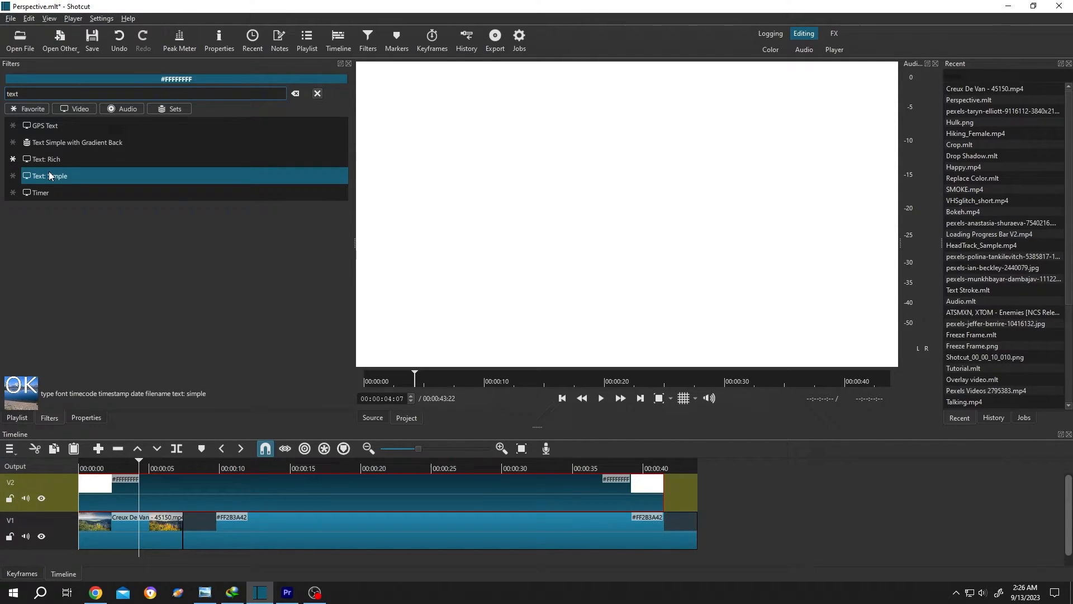
double_click(44, 175)
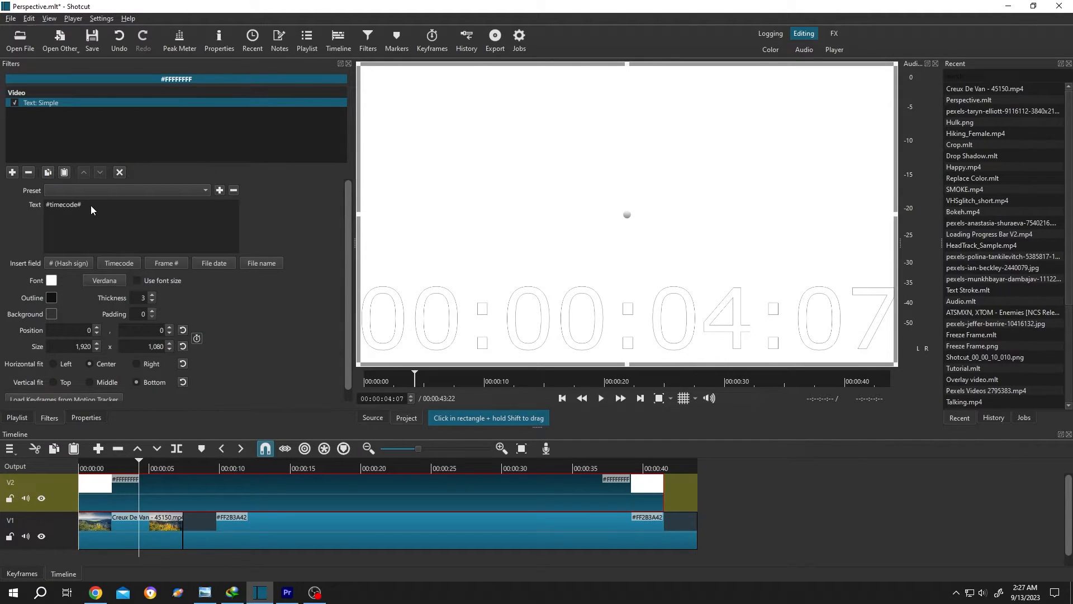
- Enter TEXT in the filter, set Roboto Bk at fixed size 350 and colour the letters black
text(TEXT)
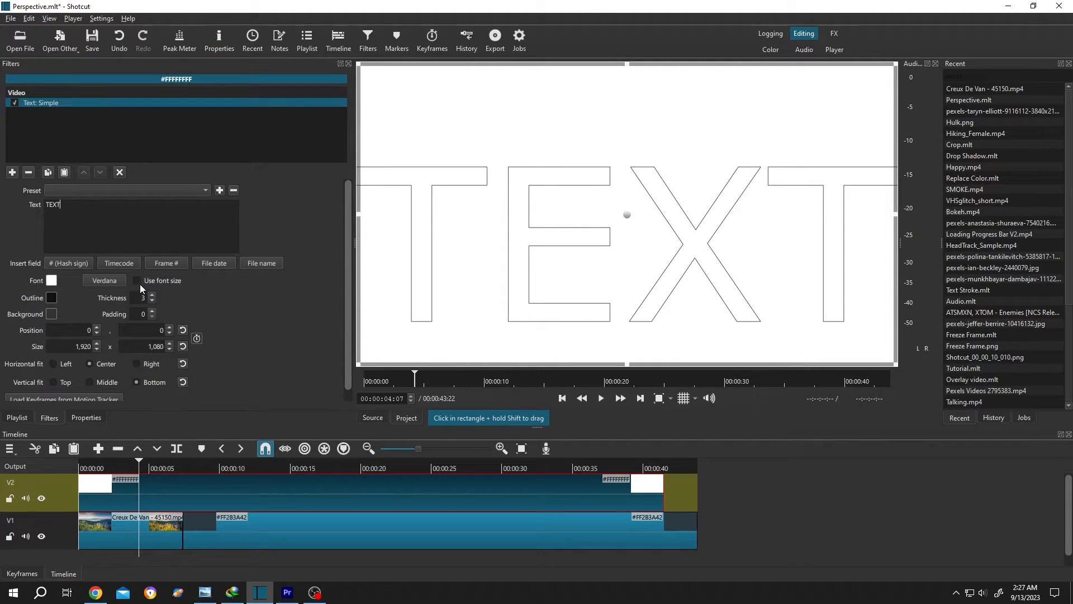
click(138, 281)
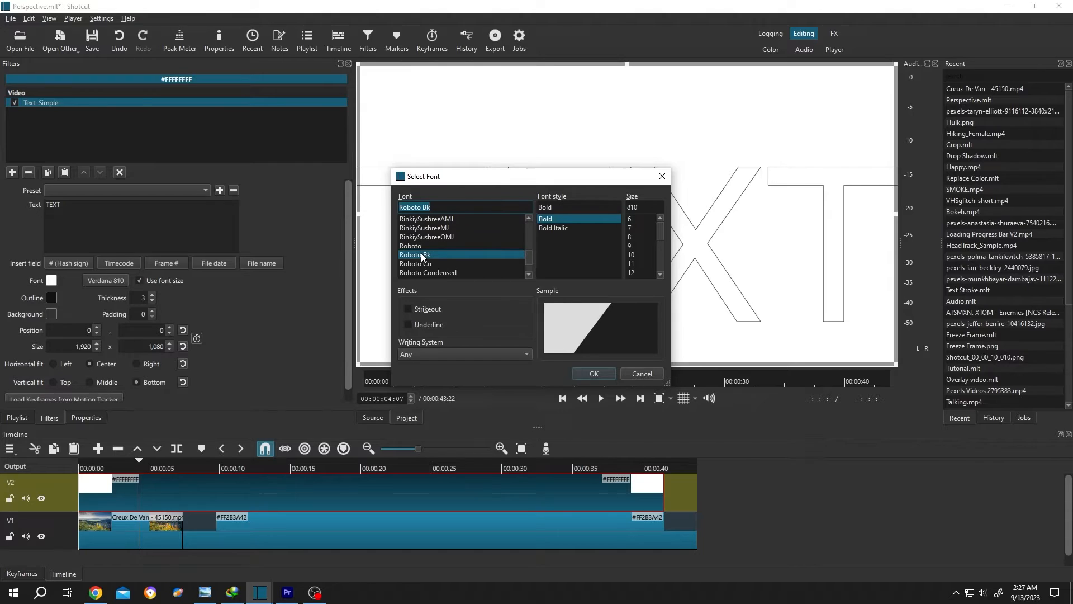
click(642, 207)
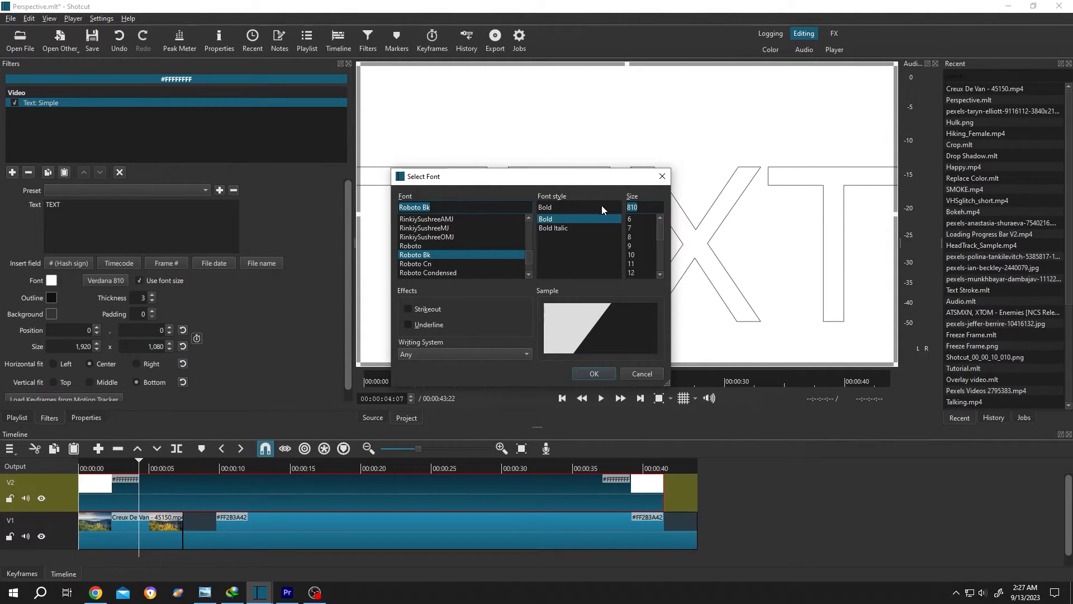
text(350)
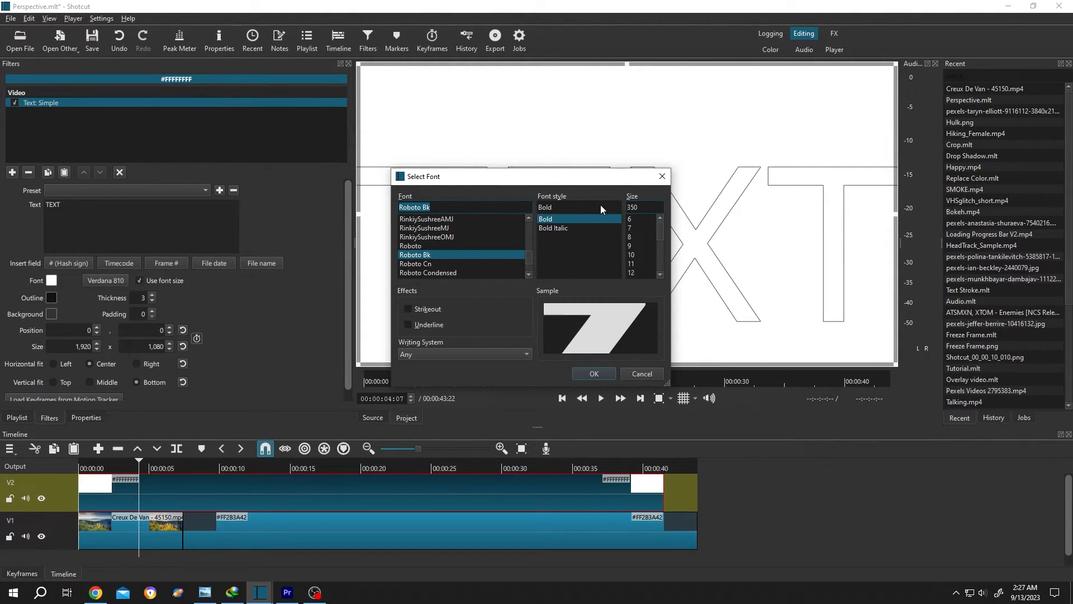
click(592, 373)
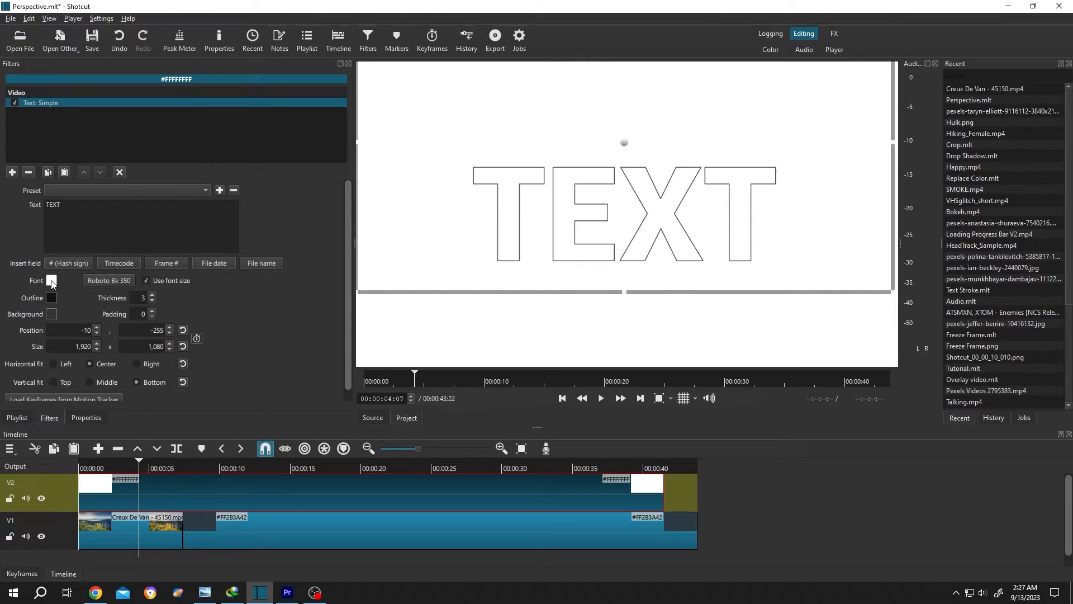
click(50, 280)
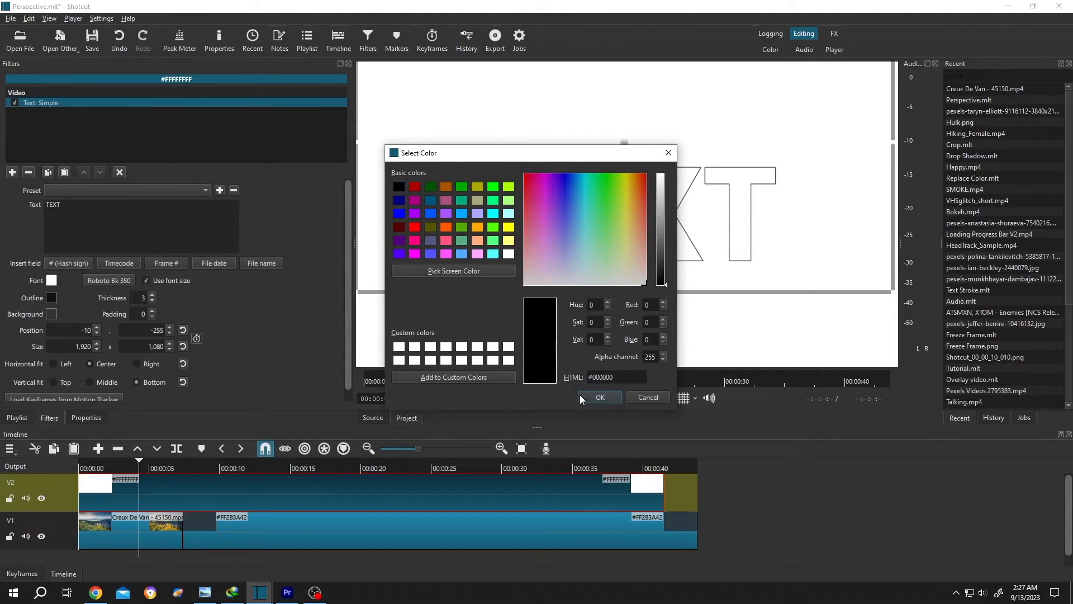
click(599, 397)
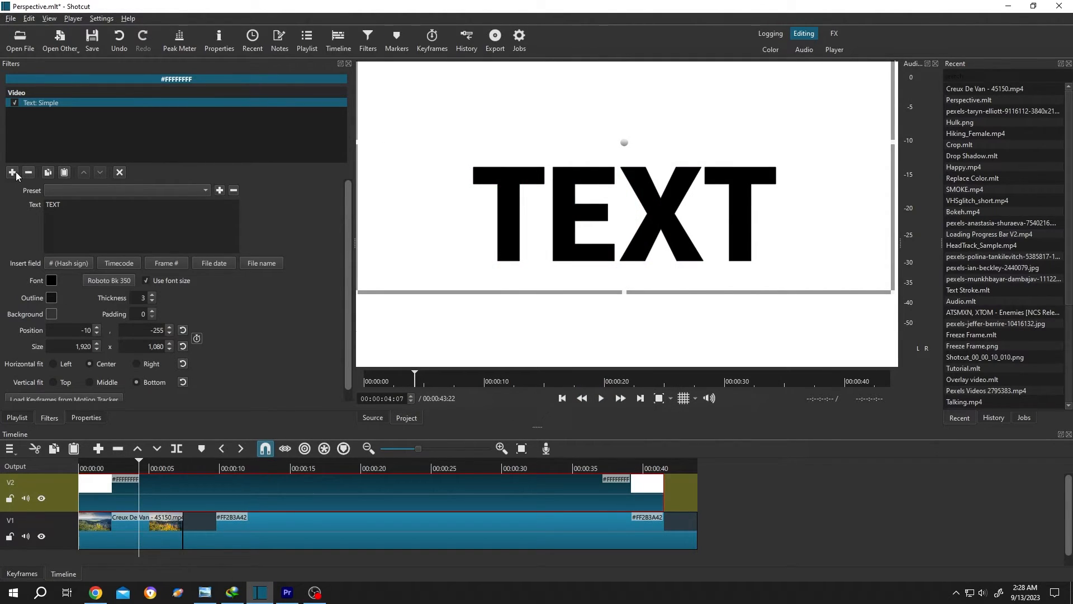
- Add a Crop: Rectangle filter and shrink it to tightly frame the word TEXT
click(11, 173)
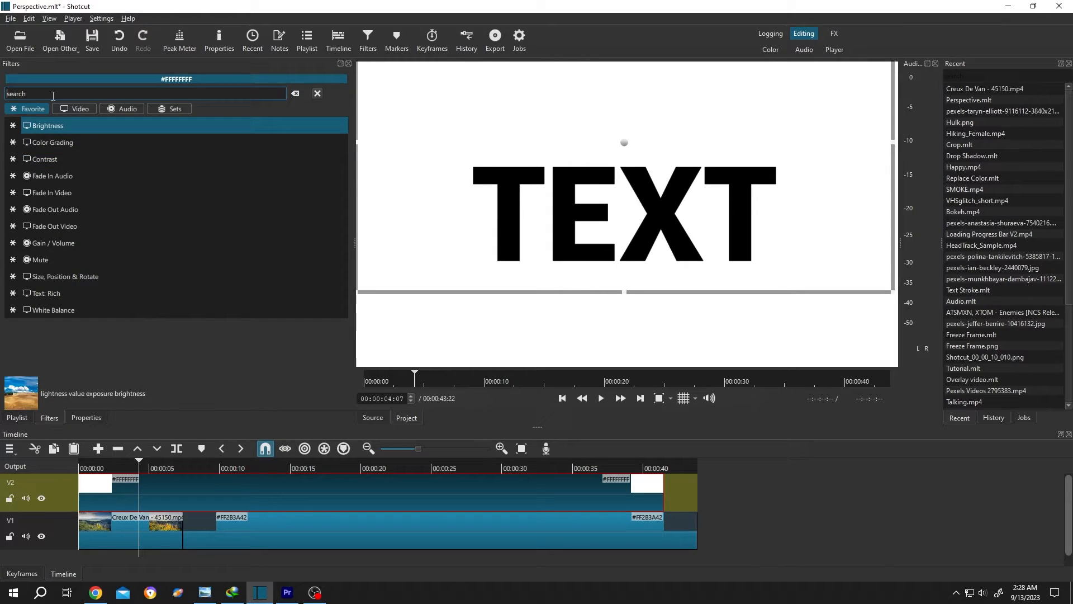
text(crop)
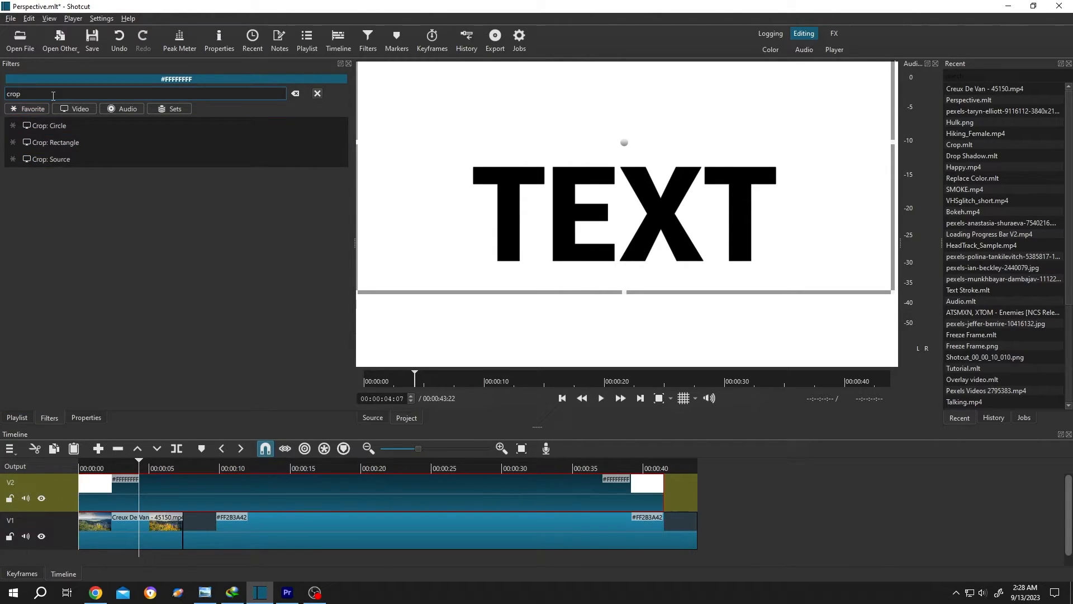
click(55, 142)
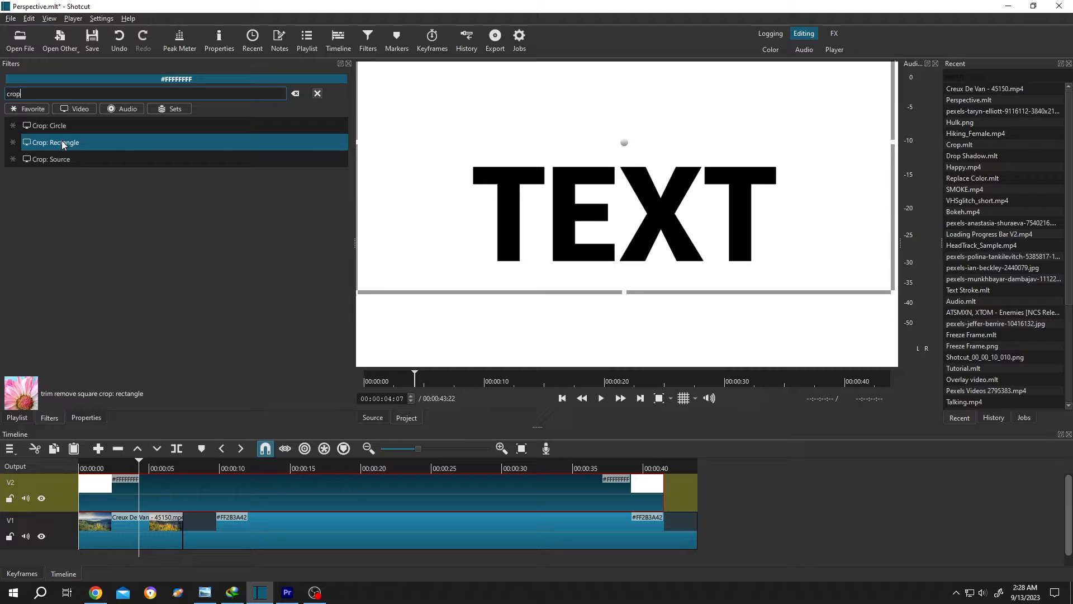
double_click(53, 142)
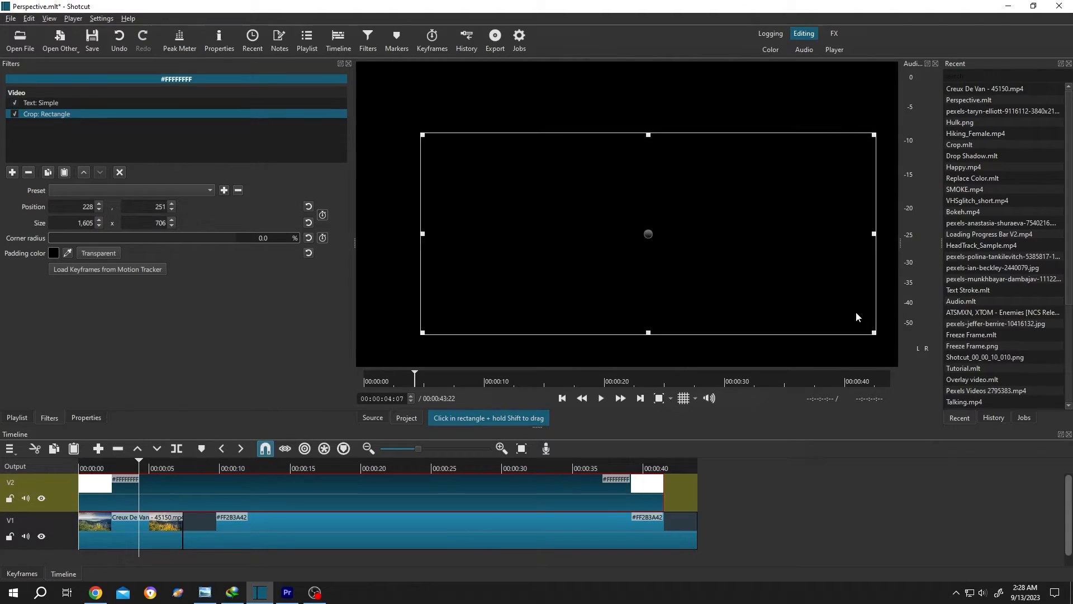
drag(873, 331, 812, 291)
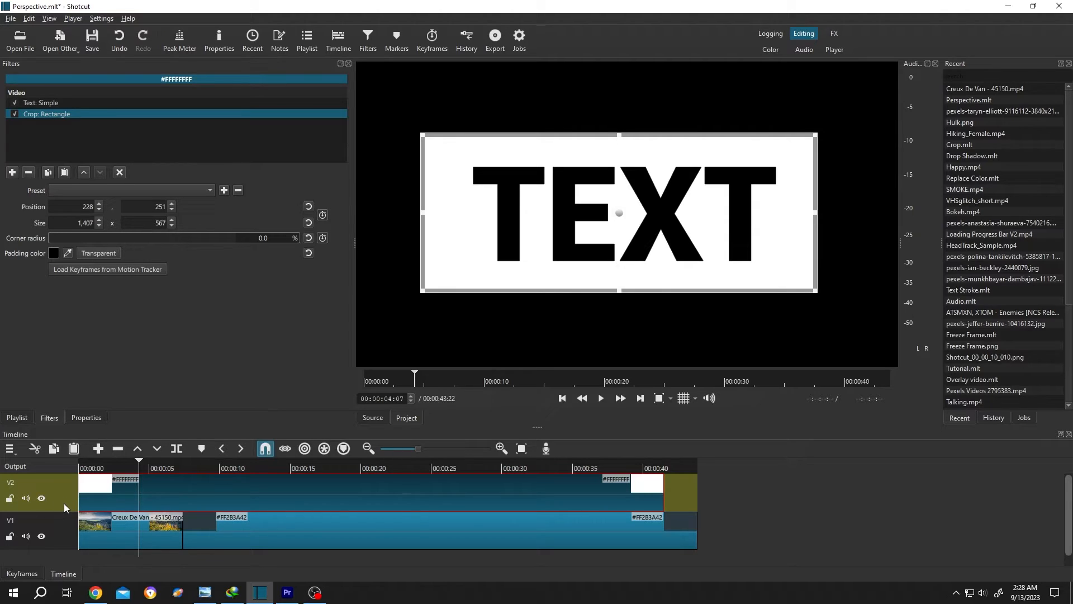
- Set track V2's blend mode to Screen so the footage shows through the letters
click(41, 487)
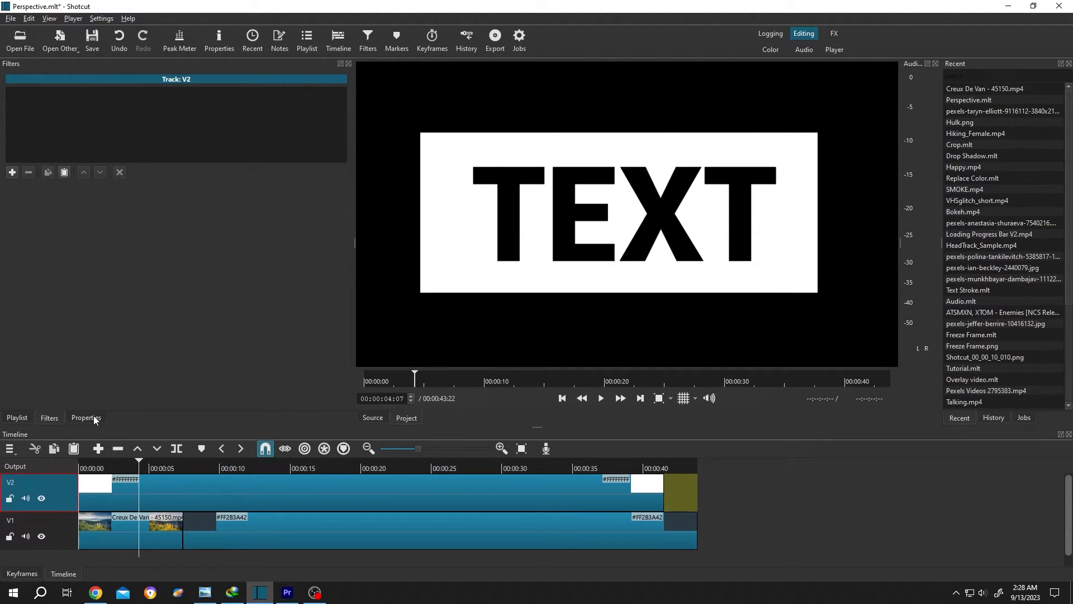
click(86, 418)
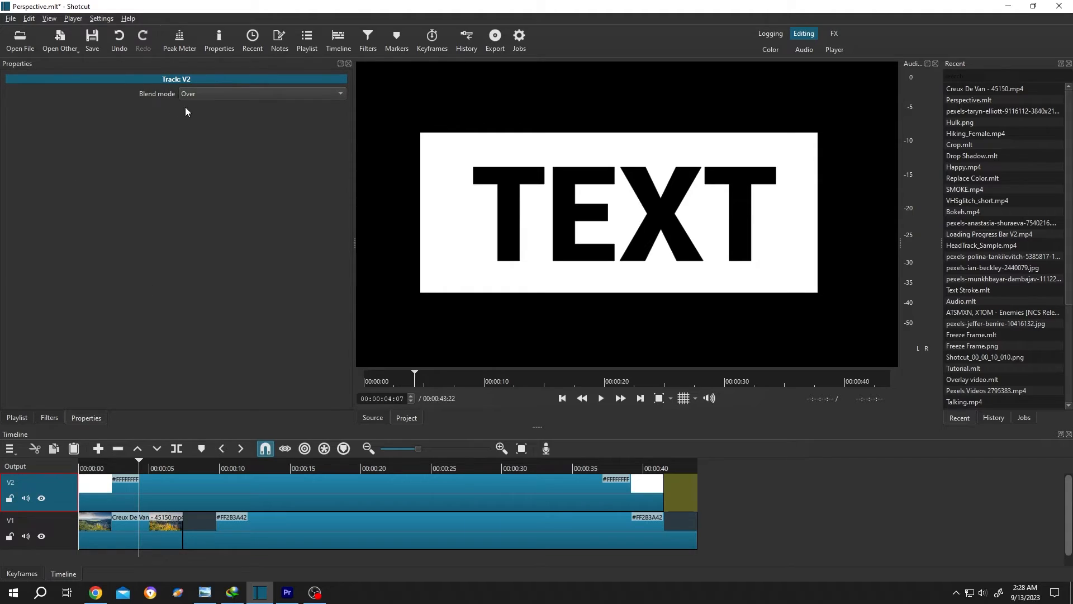
click(261, 94)
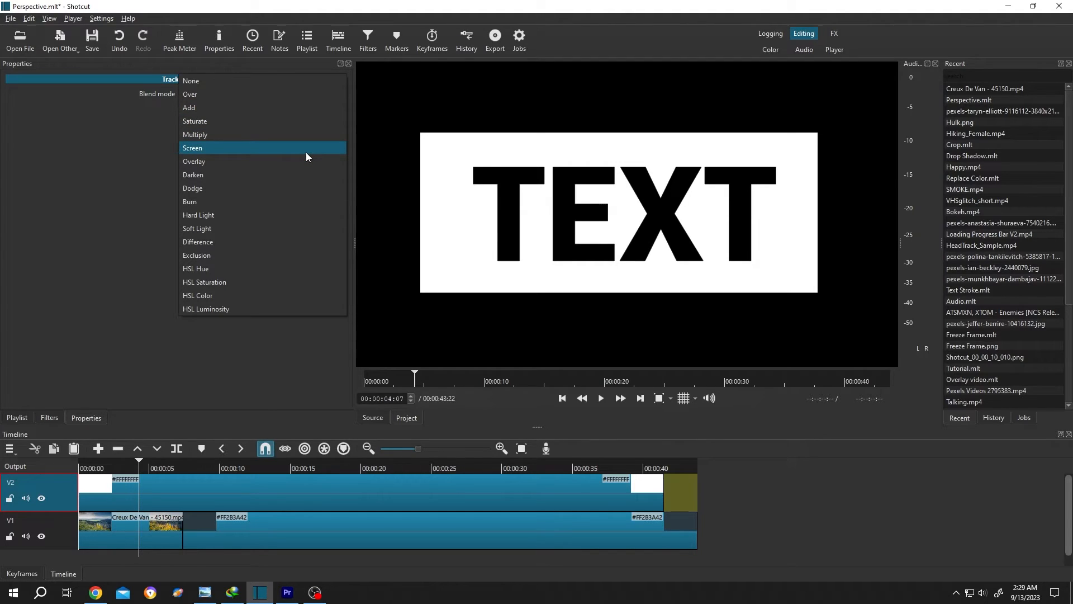
click(193, 147)
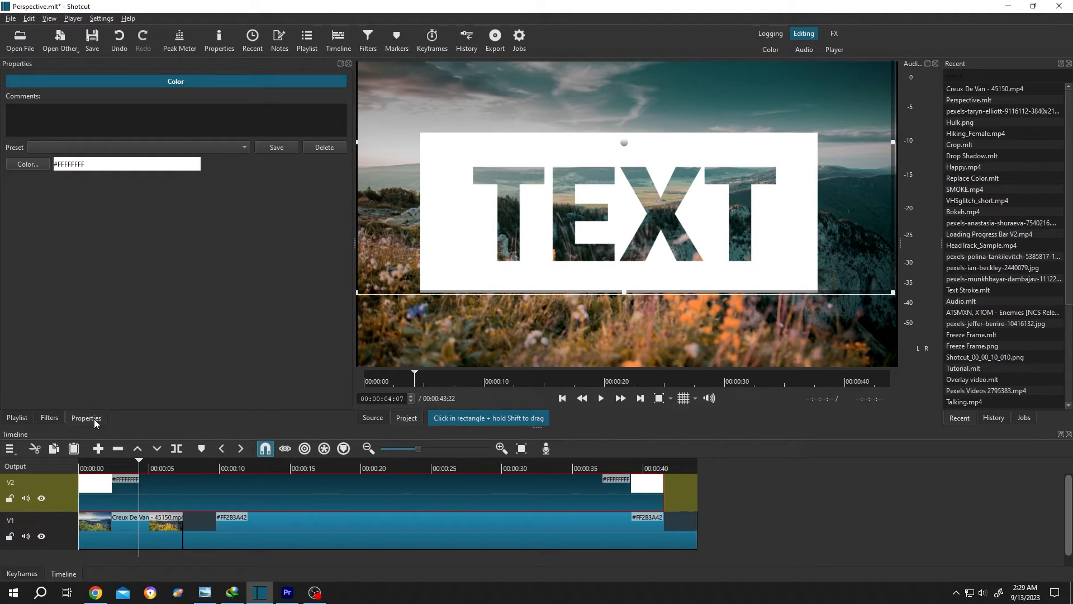
click(27, 163)
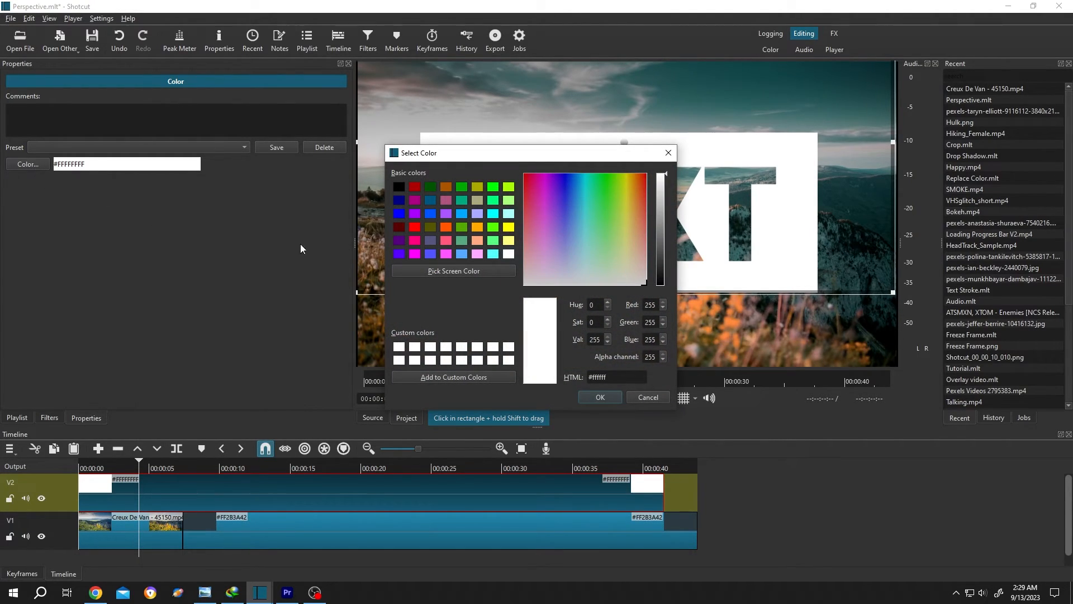
mouse_move(519, 236)
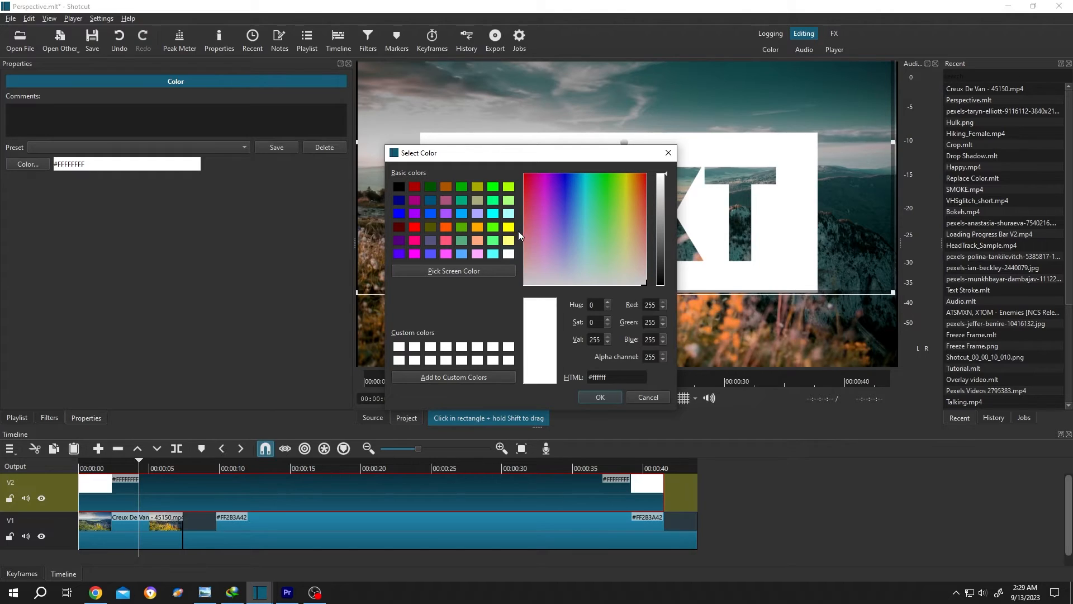
click(510, 227)
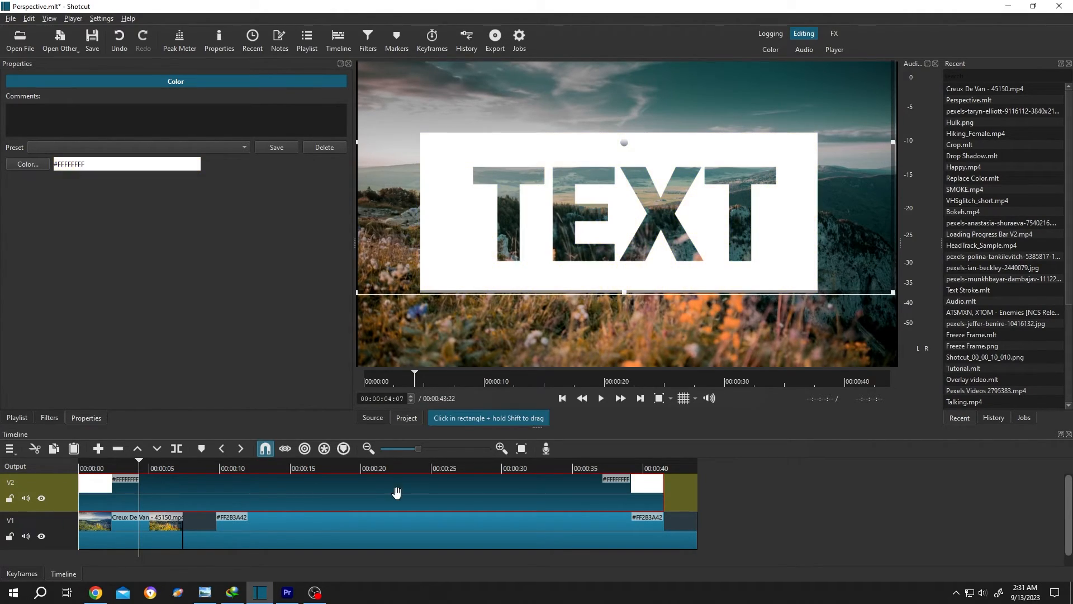
mouse_move(788, 228)
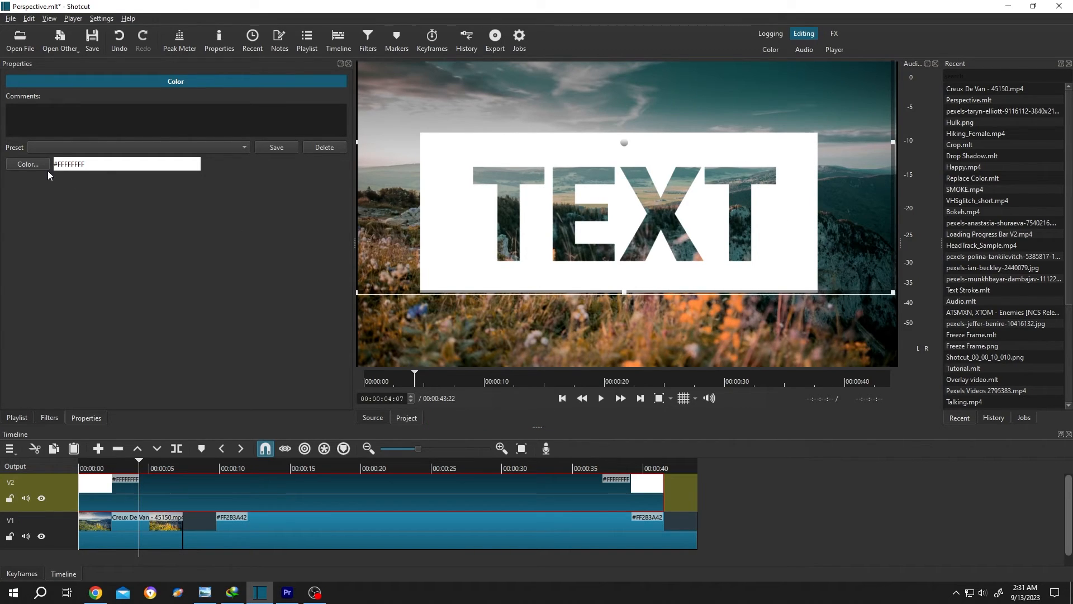
- Set the white clip colour's alpha channel to 200 to make the box semi-transparent
click(26, 163)
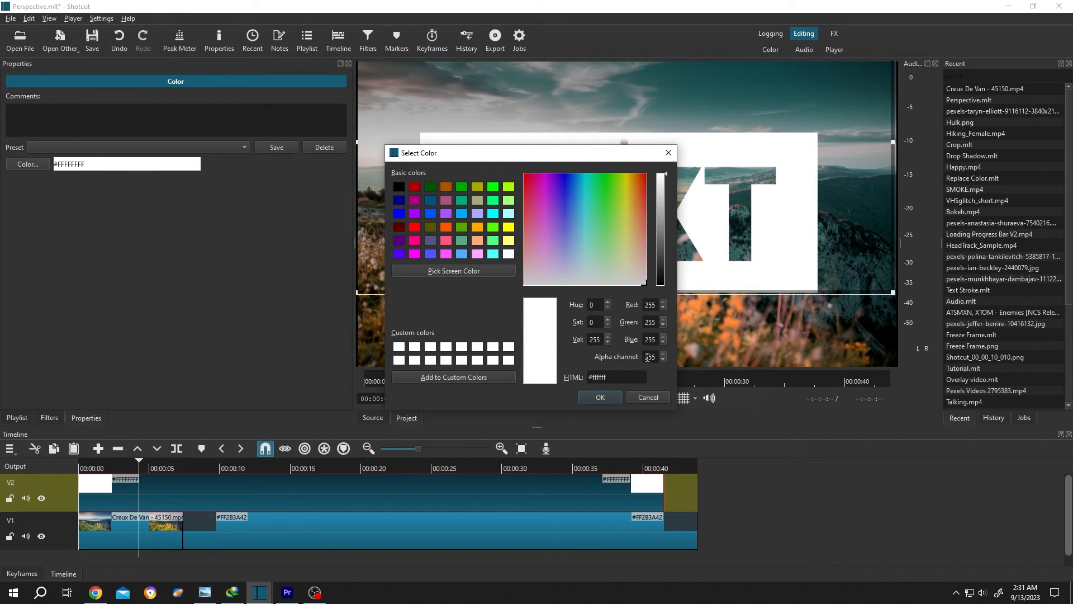
click(660, 359)
text(200)
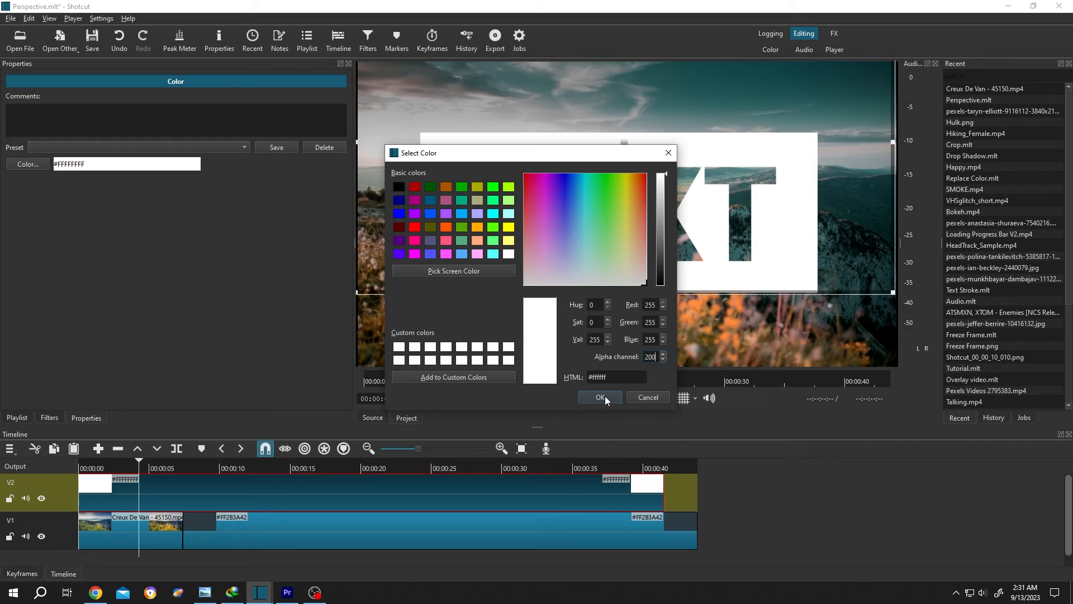
click(599, 397)
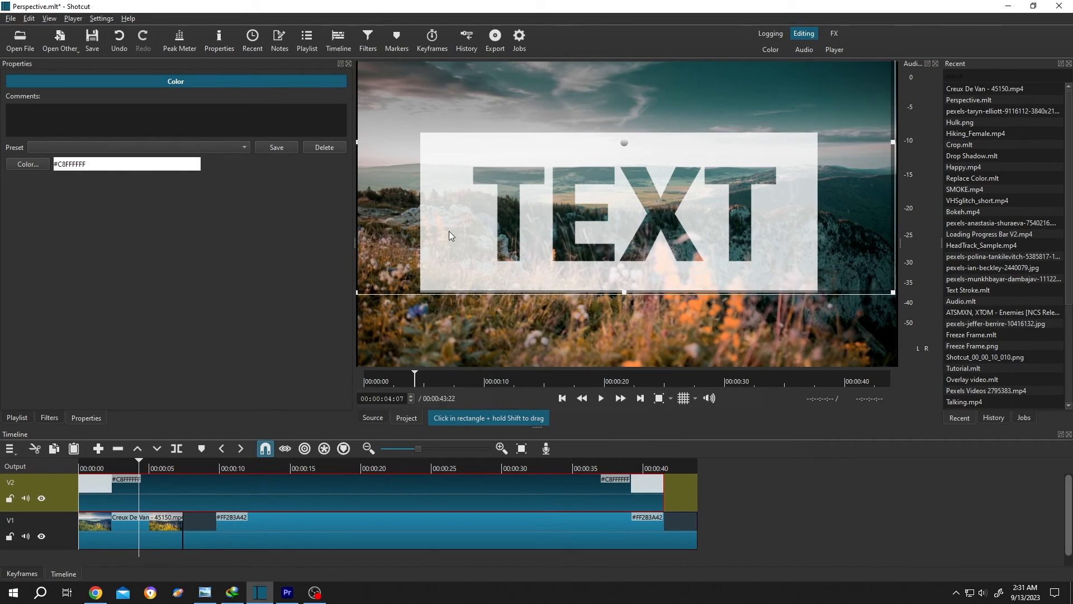
mouse_move(364, 508)
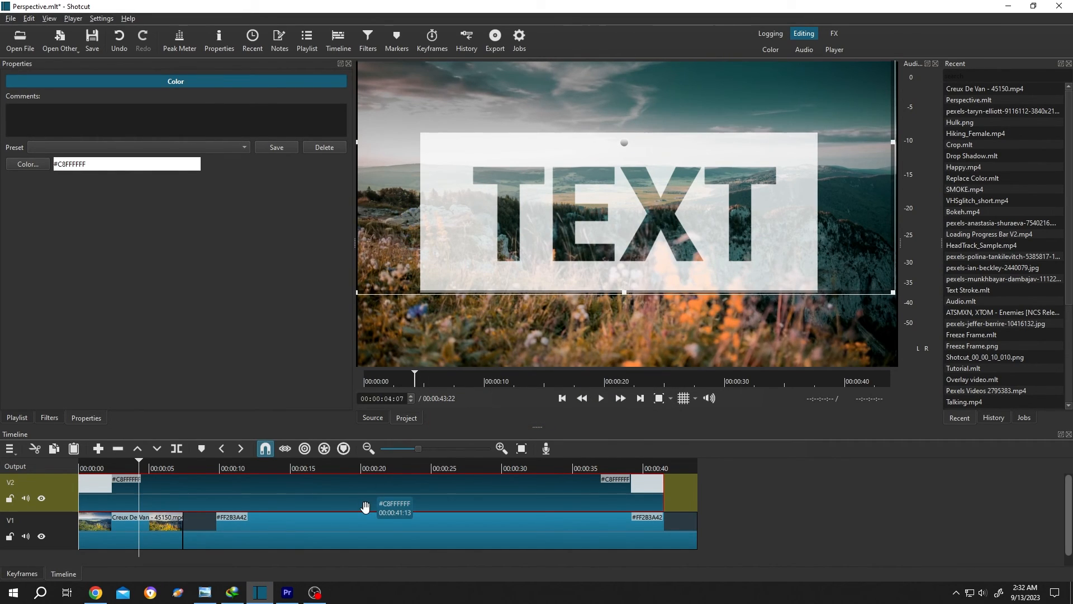